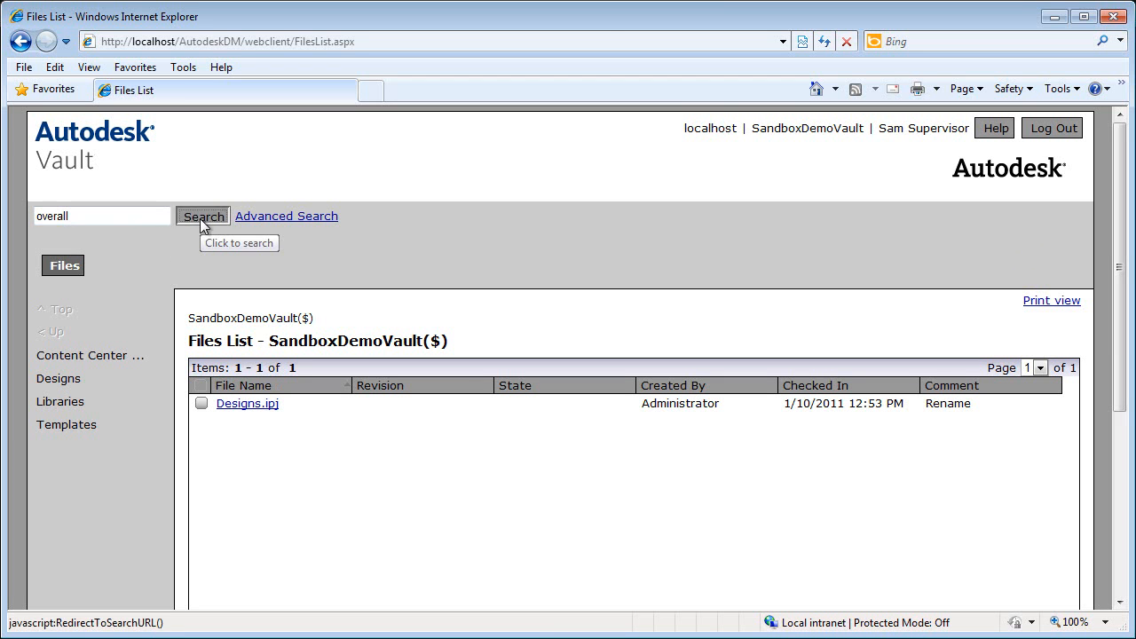
# Search the vault for 'overall' and open Overall Assembly - Vehicle on Track.iam in the viewer
pyautogui.click(202, 216)
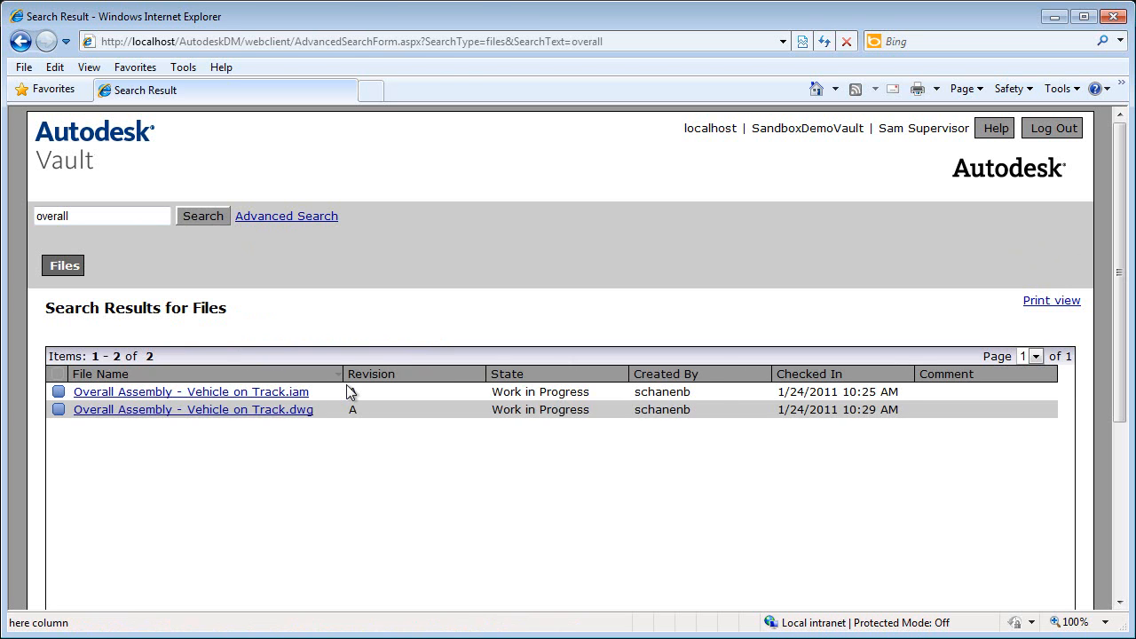
pyautogui.click(193, 409)
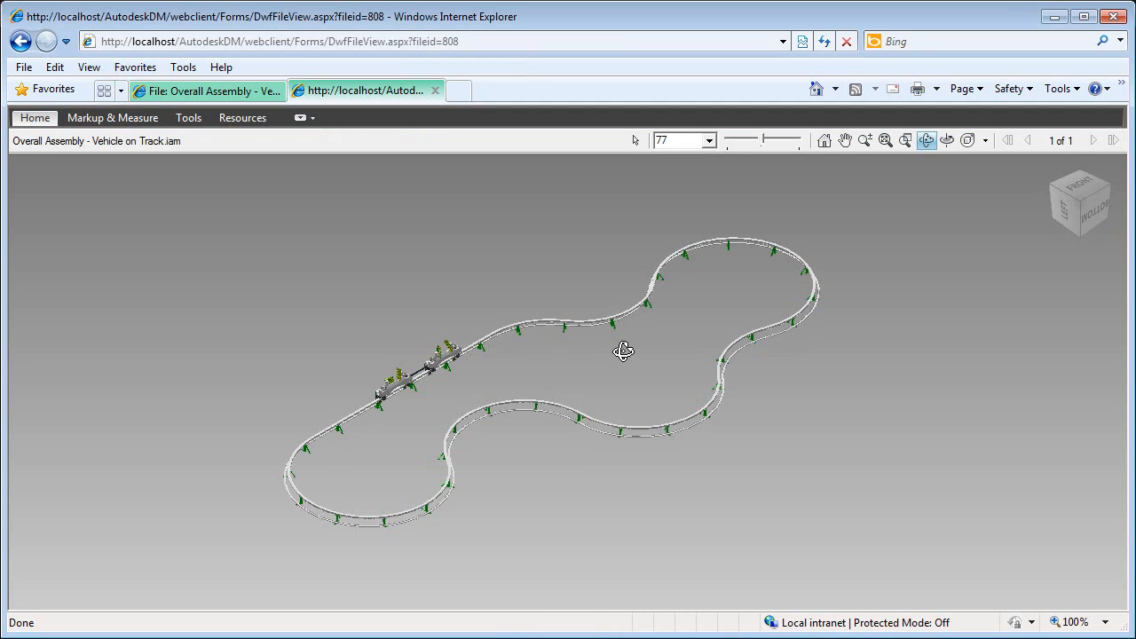
pyautogui.moveTo(368, 429)
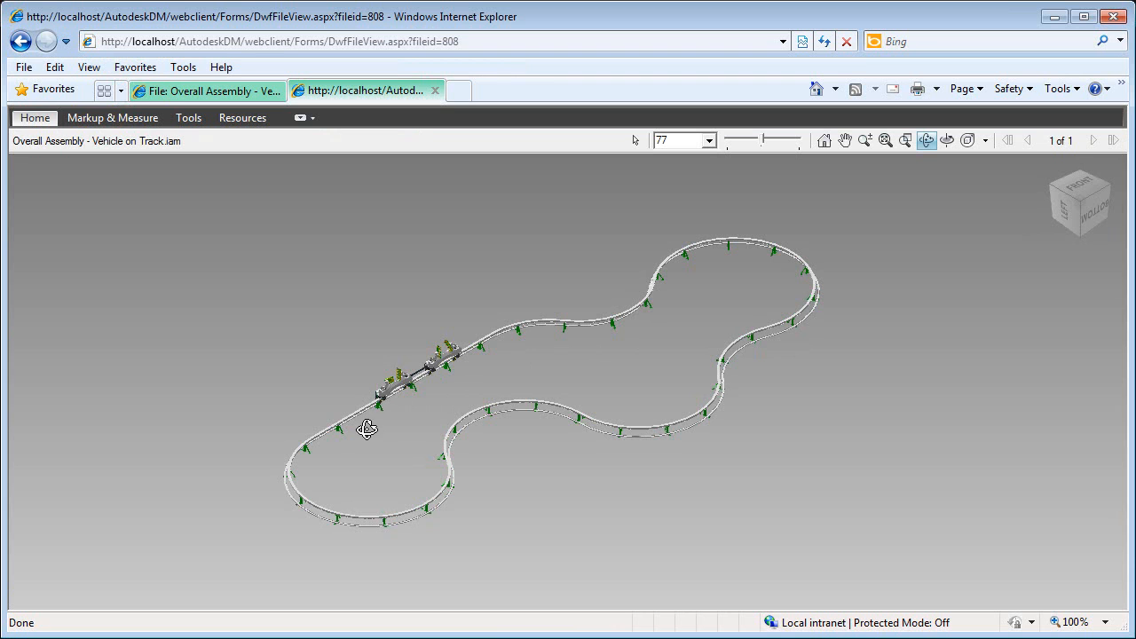
pyautogui.moveTo(372, 414)
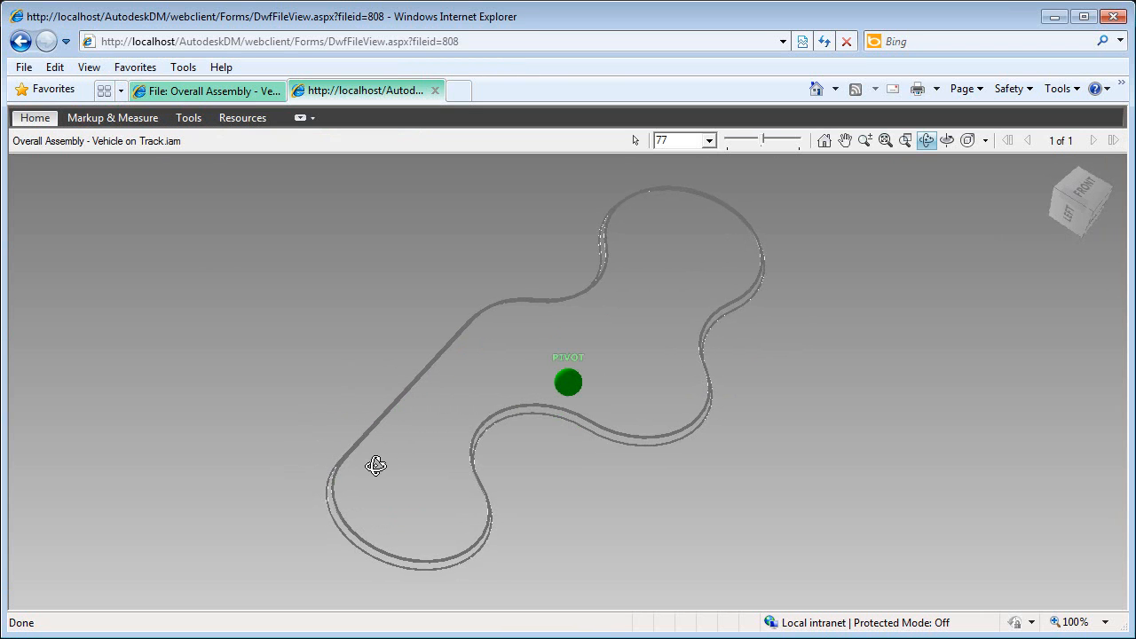
# Orbit the track model and zoom in on the vehicle bogies riding the rail
pyautogui.moveTo(375, 465); pyautogui.dragTo(669, 495)
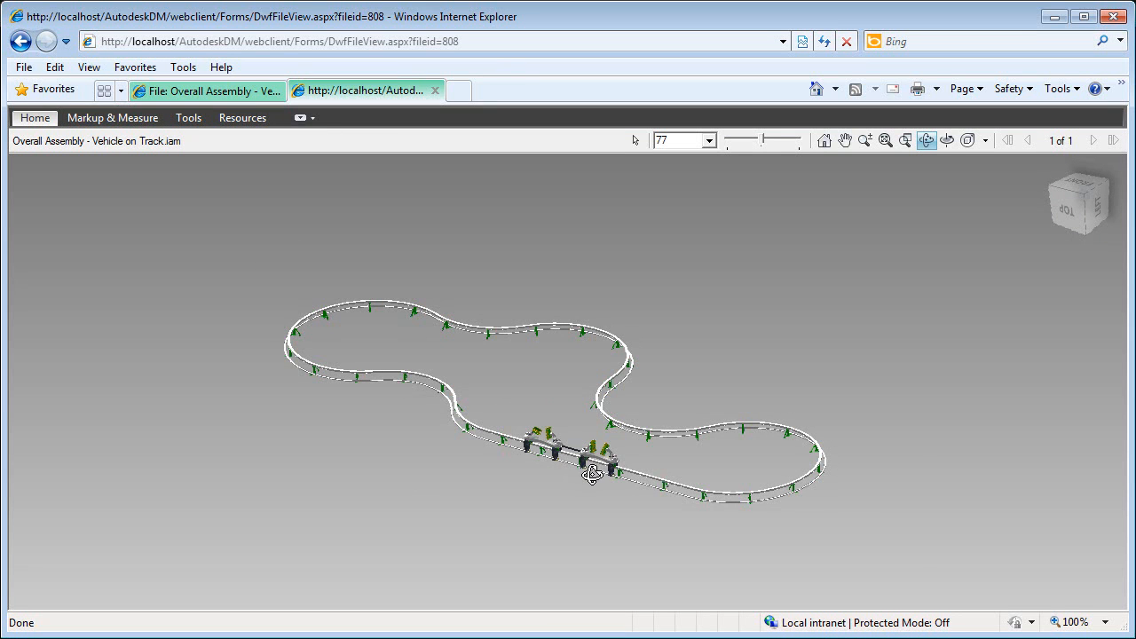
pyautogui.scroll(-3)
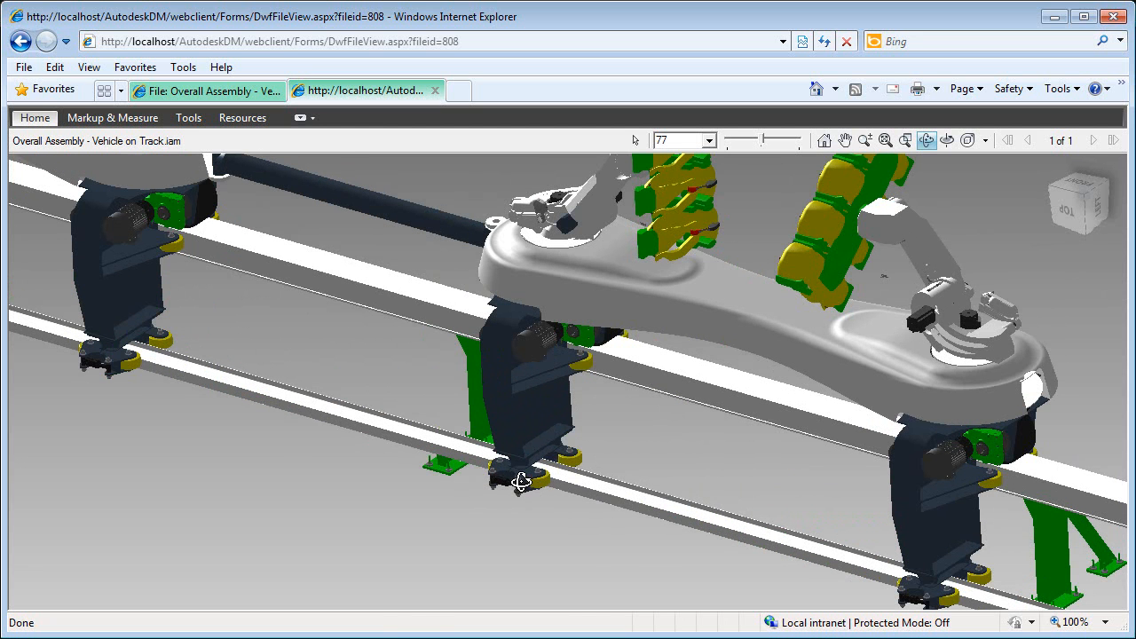
# Send the assembly view from the viewer to the desktop DWF application via Open in DWF Application
pyautogui.rightClick(520, 479)
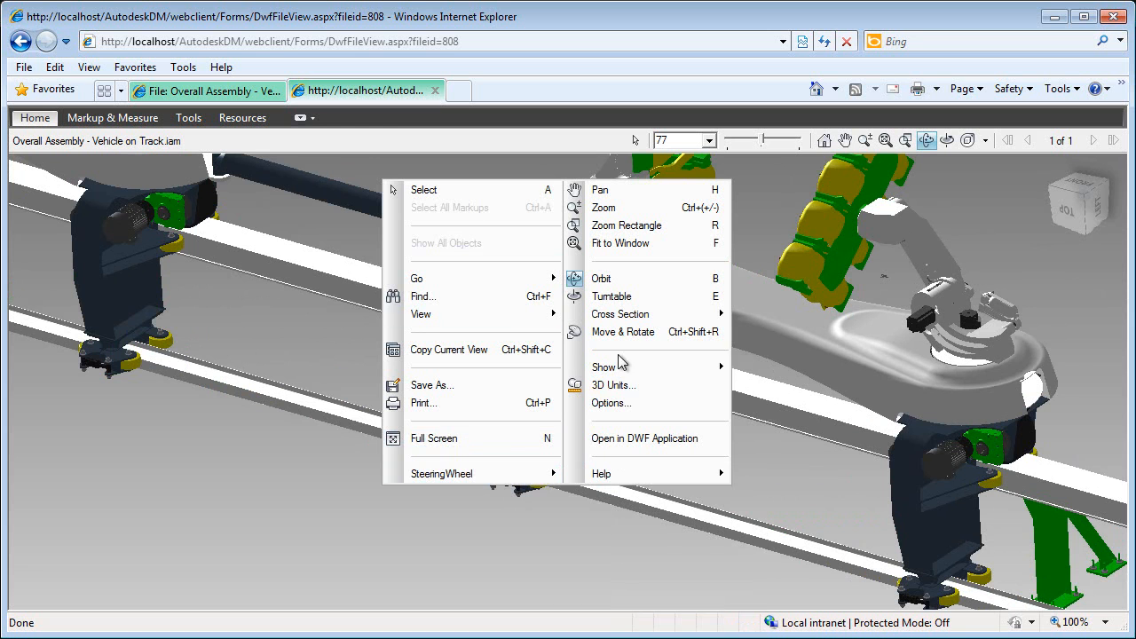
pyautogui.moveTo(647, 439)
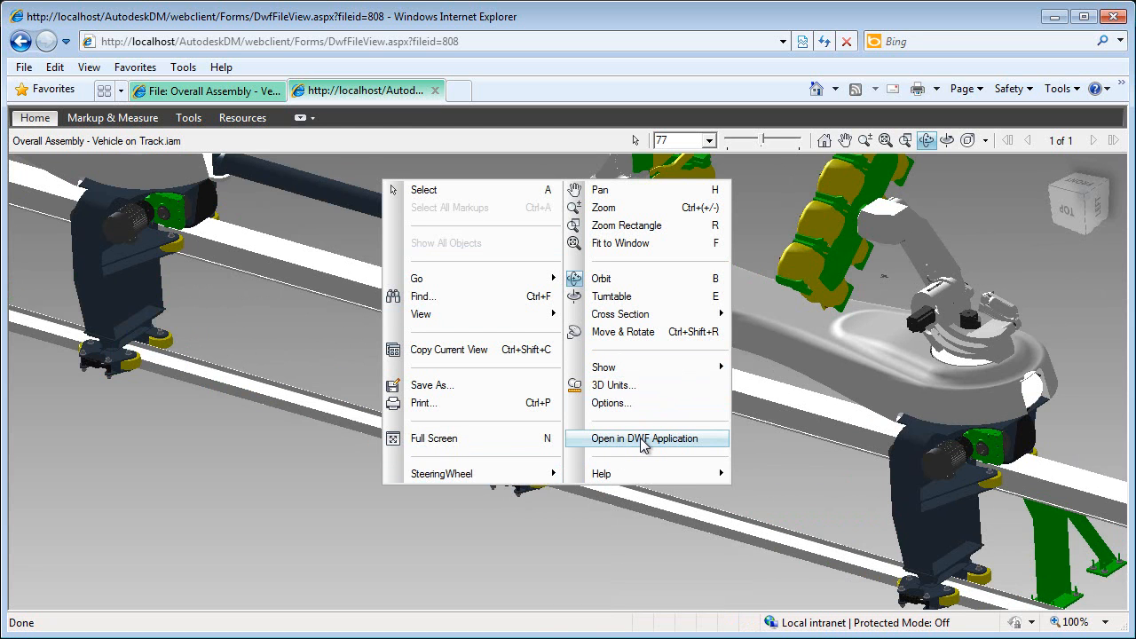
pyautogui.click(645, 438)
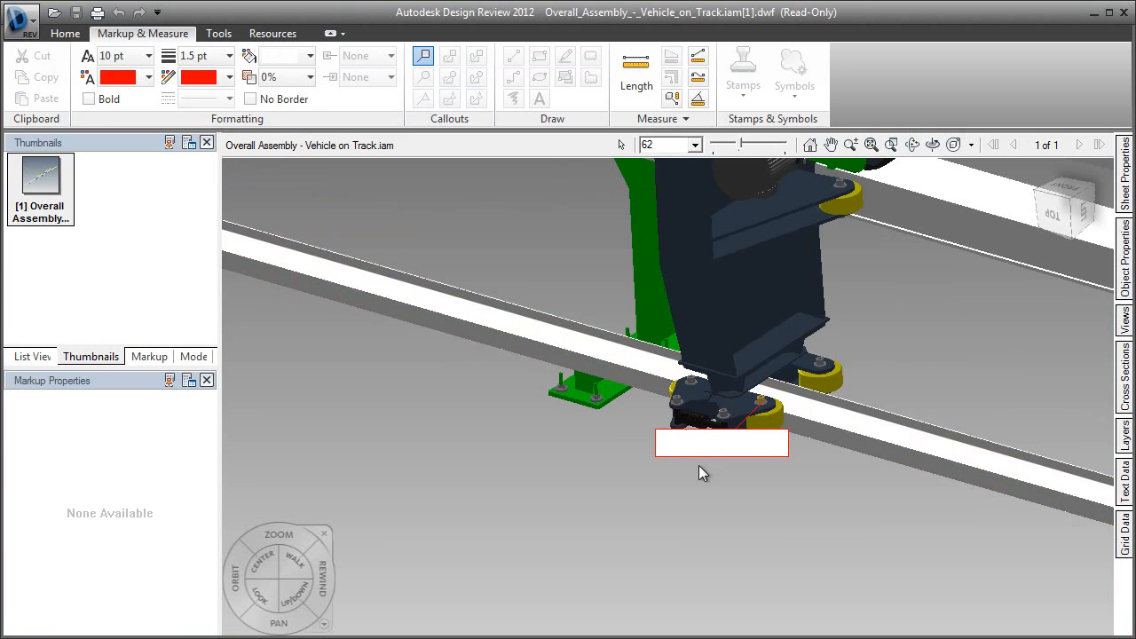
# Add a callout at the lower wheel reading 'Vehicle is not 100% engaged on track!'
pyautogui.moveTo(722, 442); pyautogui.dragTo(673, 501)
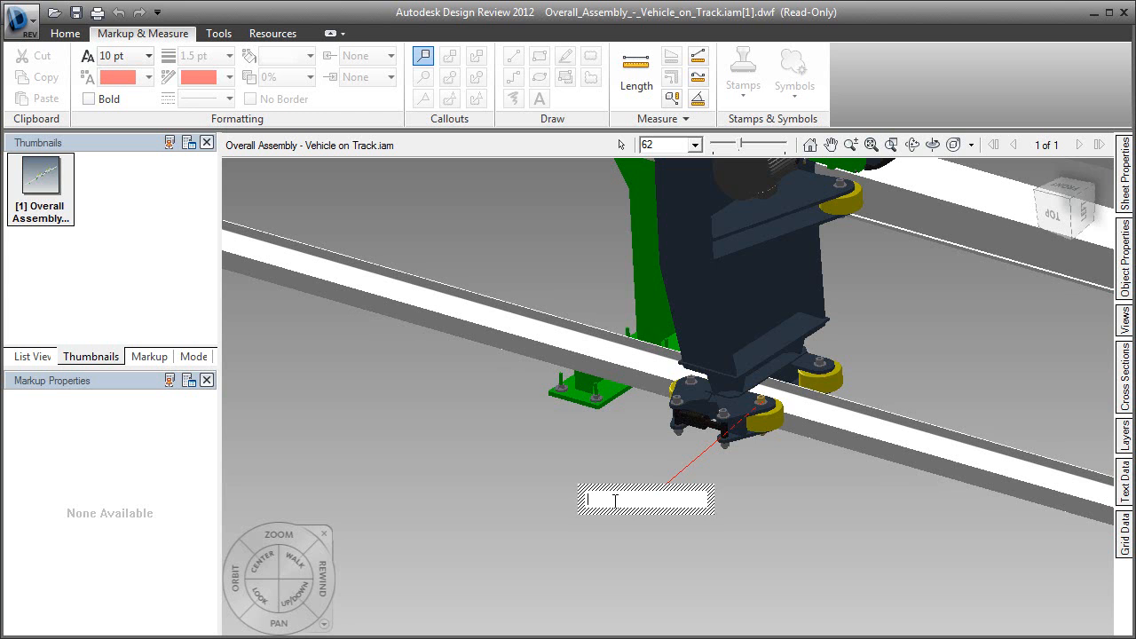
pyautogui.write('Vehicle is not 100% engaged on track!')
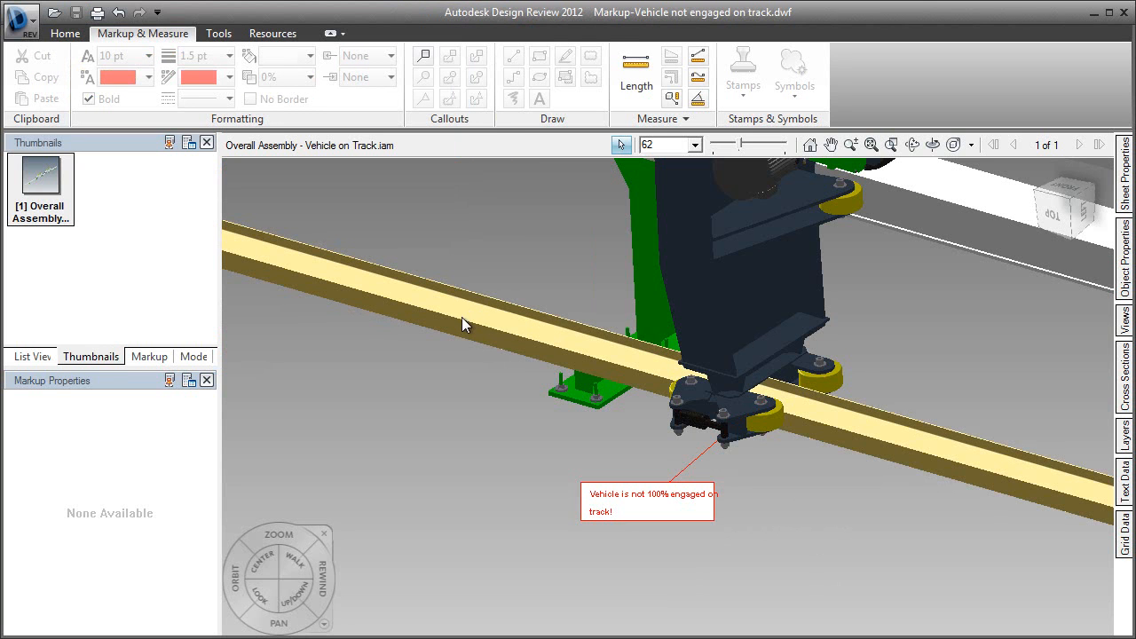
# Show the application menu with its Save As and Exit commands
pyautogui.click(21, 18)
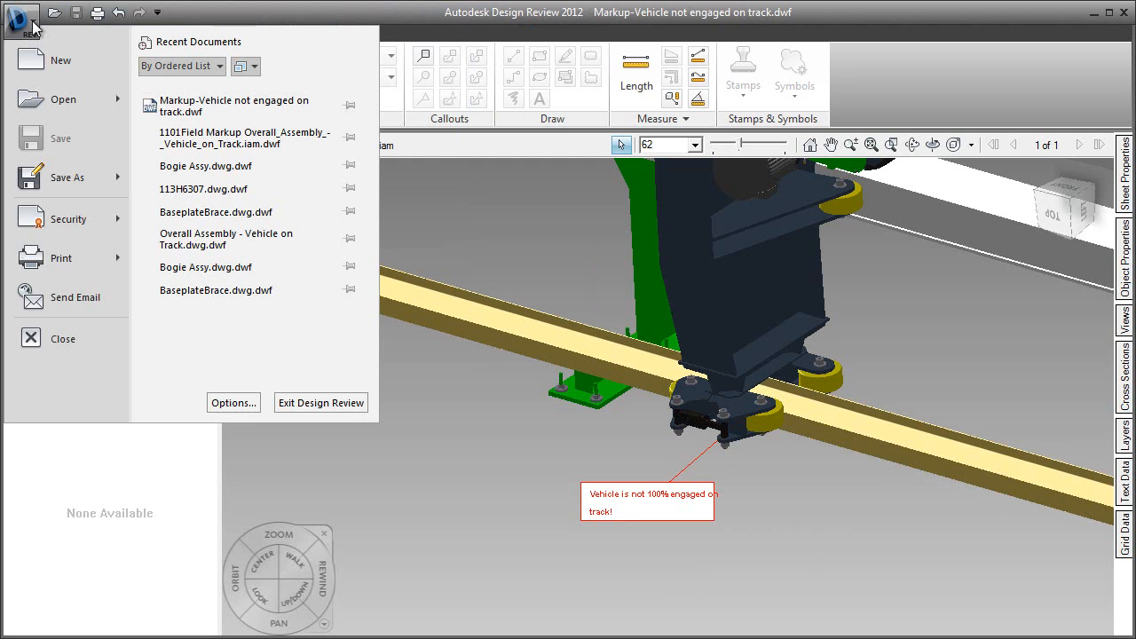
pyautogui.moveTo(62, 177)
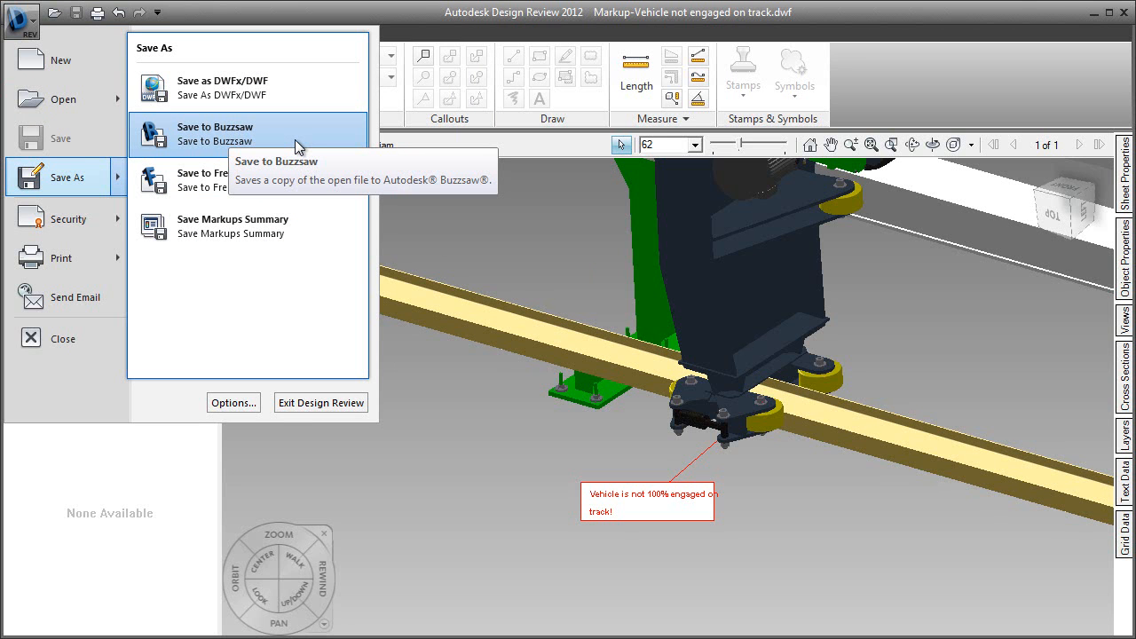
pyautogui.moveTo(388, 213)
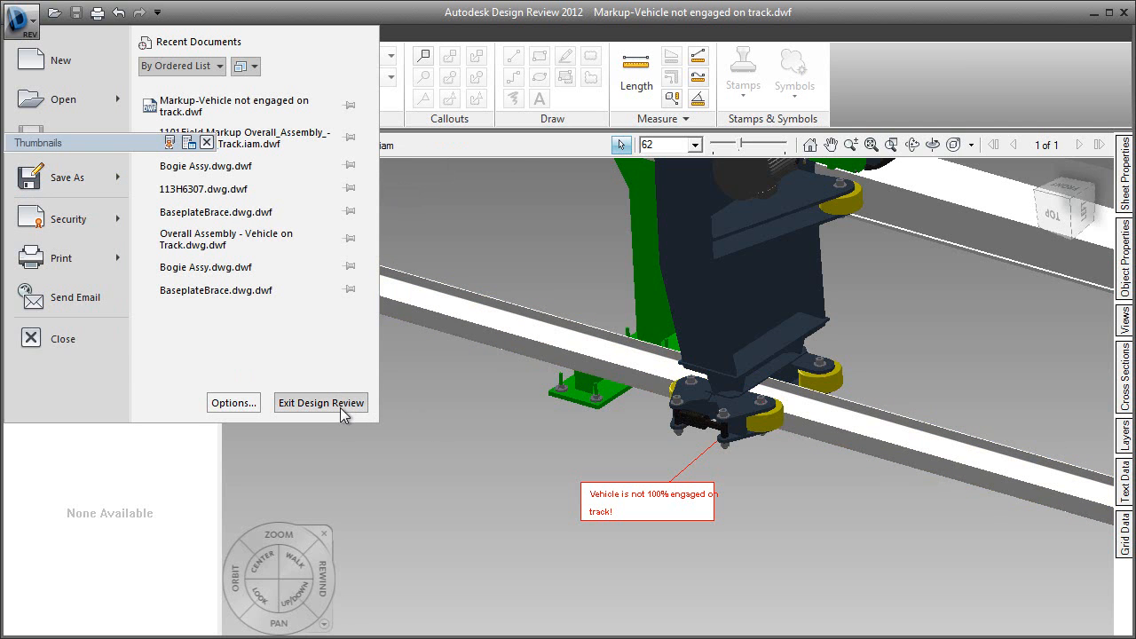
# Exit Design Review and log in to SandboxDemoVault on localhost as Sam Supervisor
pyautogui.click(319, 402)
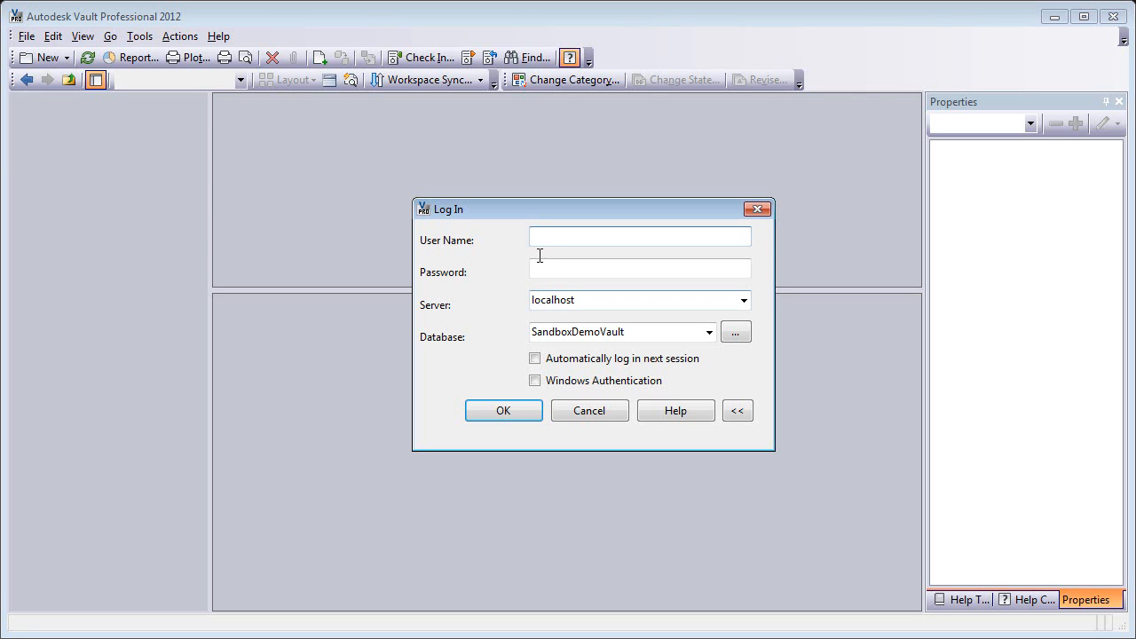
pyautogui.write('s')
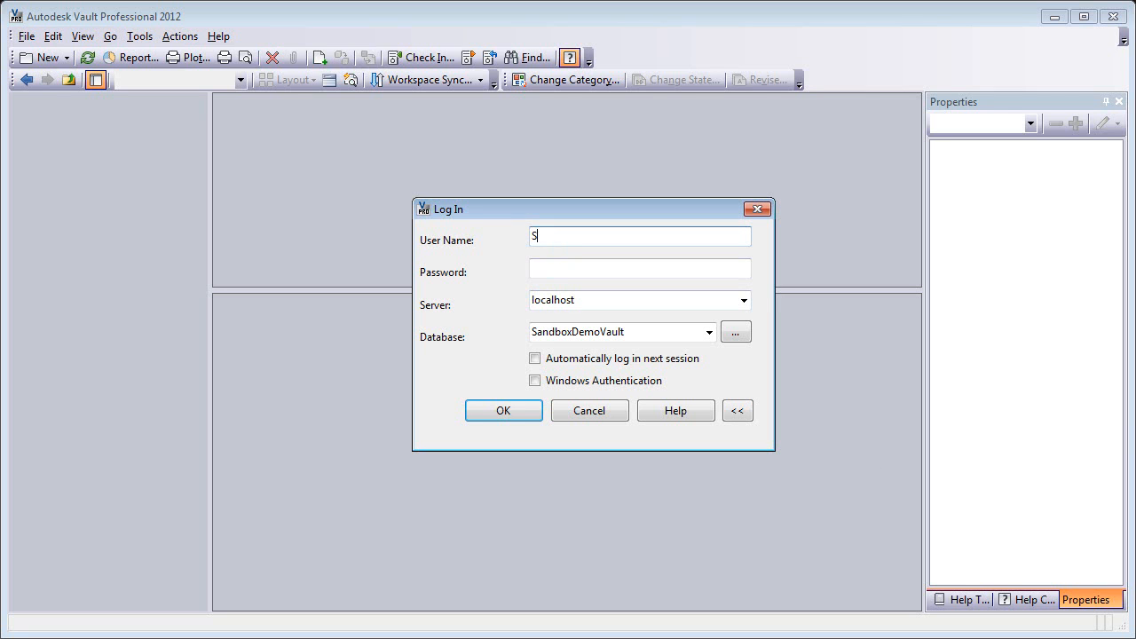
pyautogui.write('am')
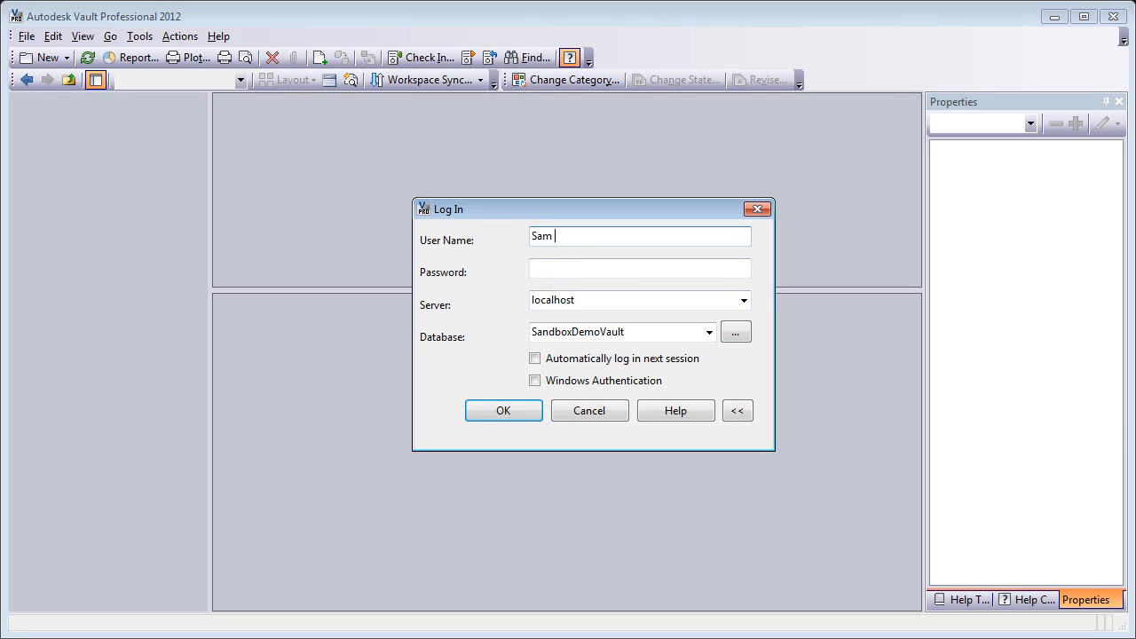
pyautogui.write('Supervi')
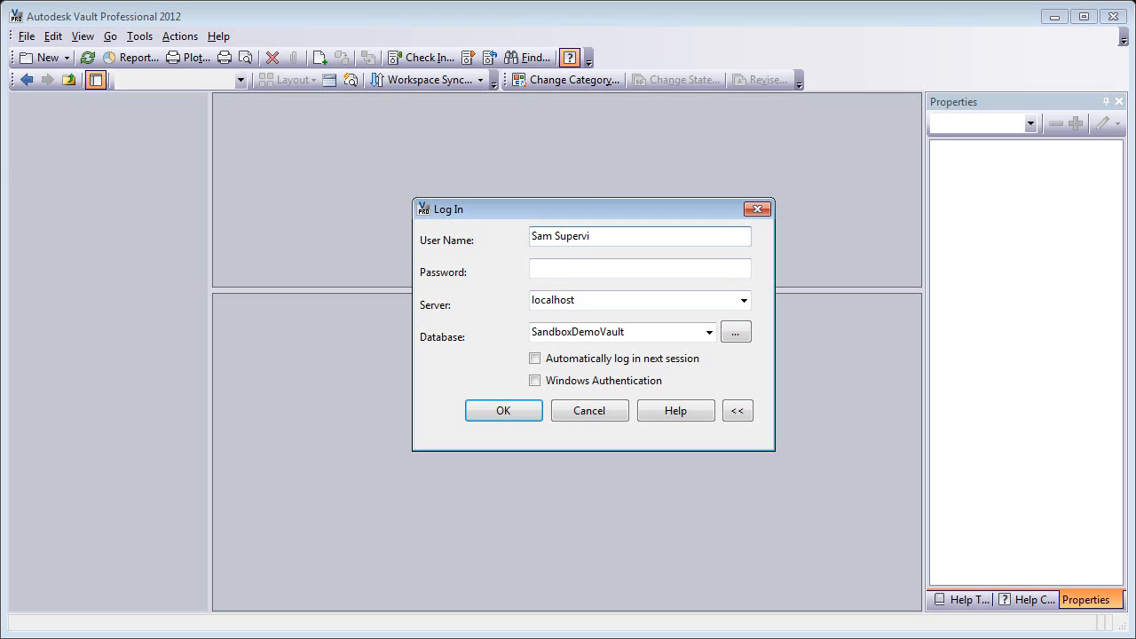
pyautogui.click(503, 410)
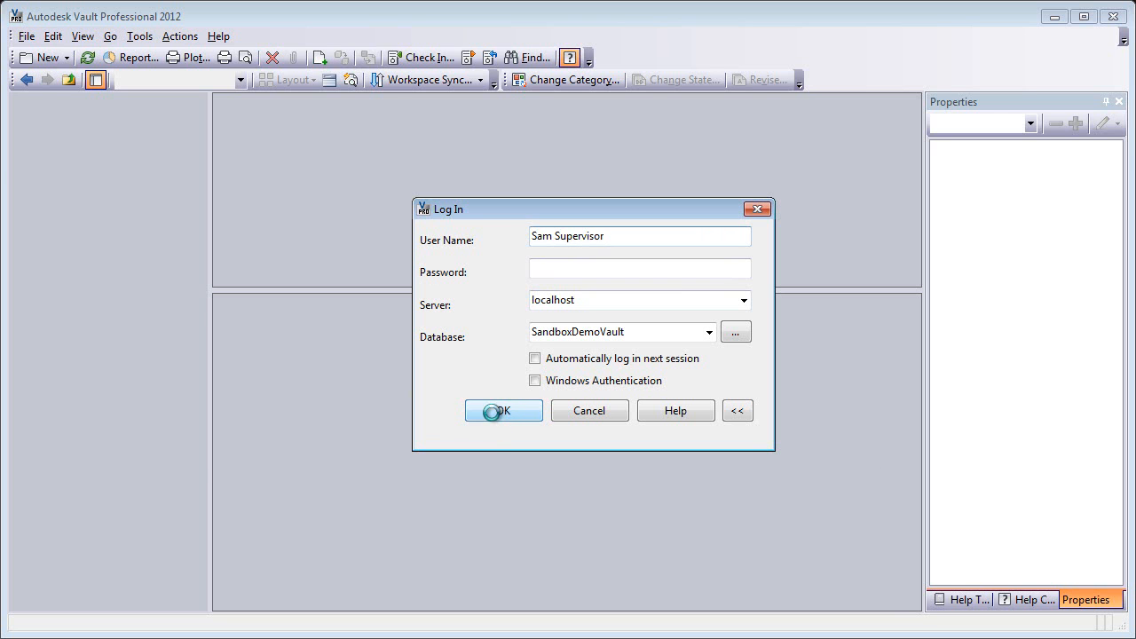
pyautogui.click(504, 410)
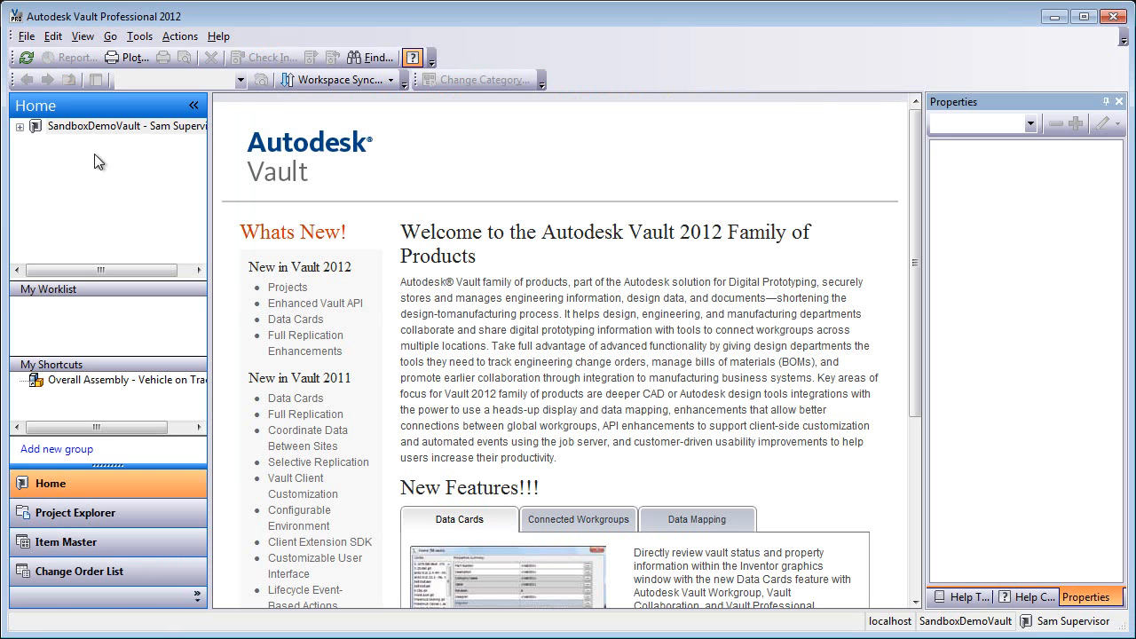
# Expand the vault tree and create a new root folder named Markups under Project Explorer
pyautogui.click(17, 125)
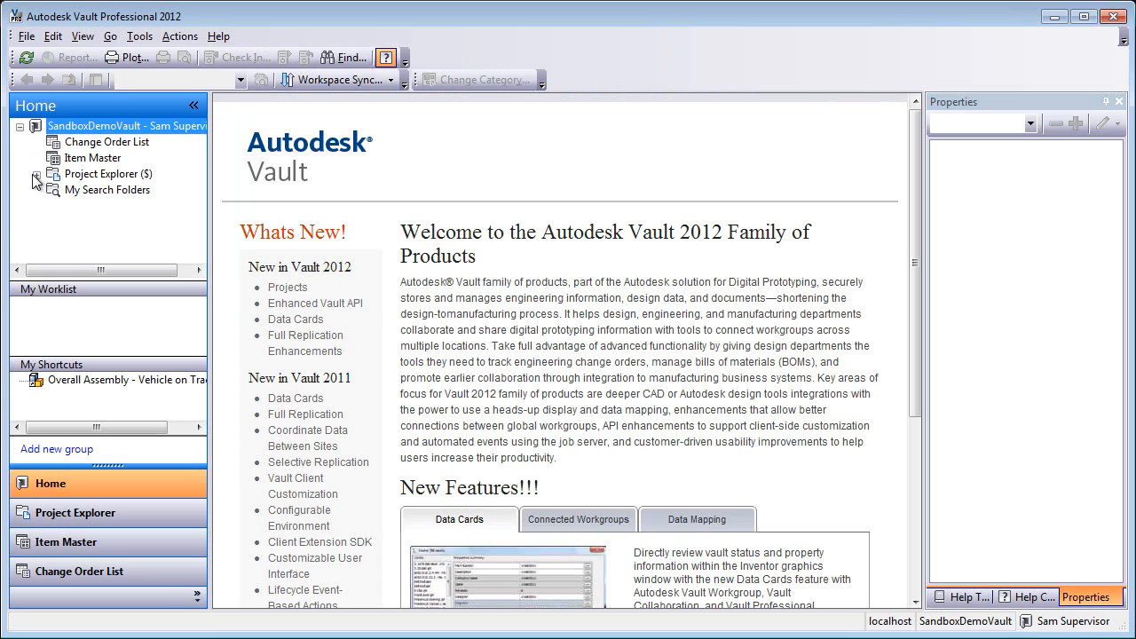
pyautogui.click(54, 174)
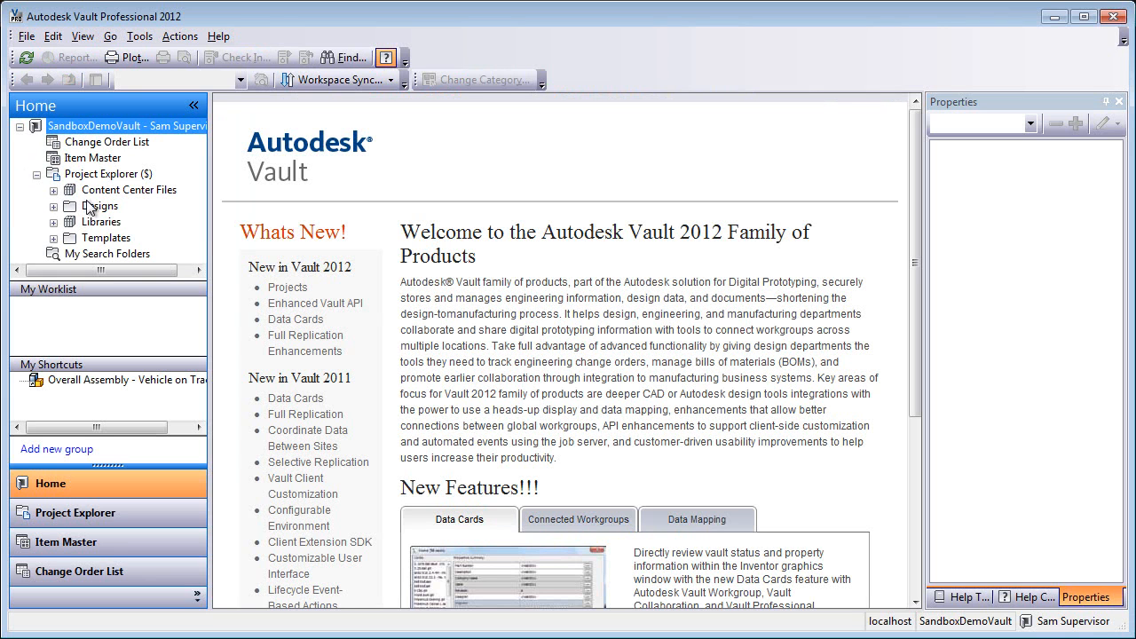
pyautogui.click(54, 205)
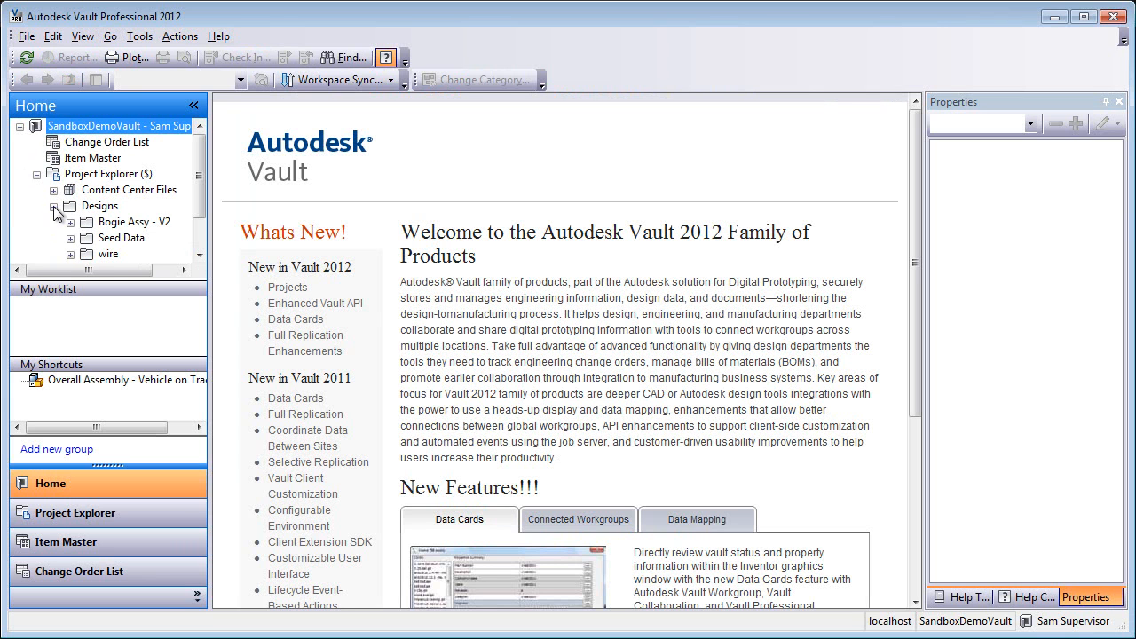
pyautogui.rightClick(108, 173)
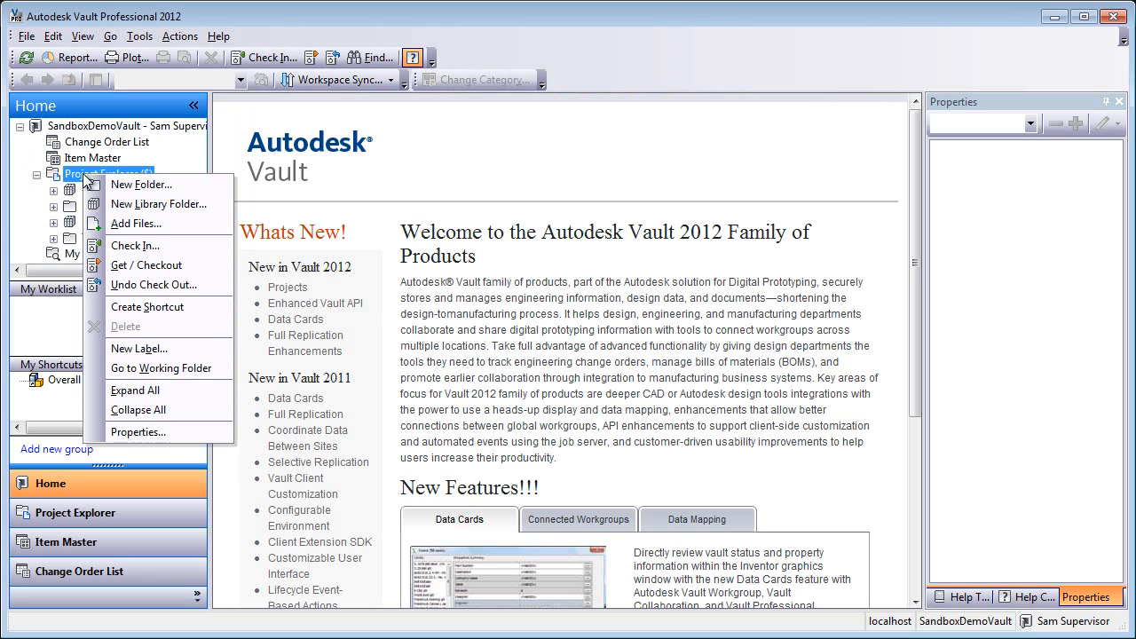
pyautogui.click(141, 183)
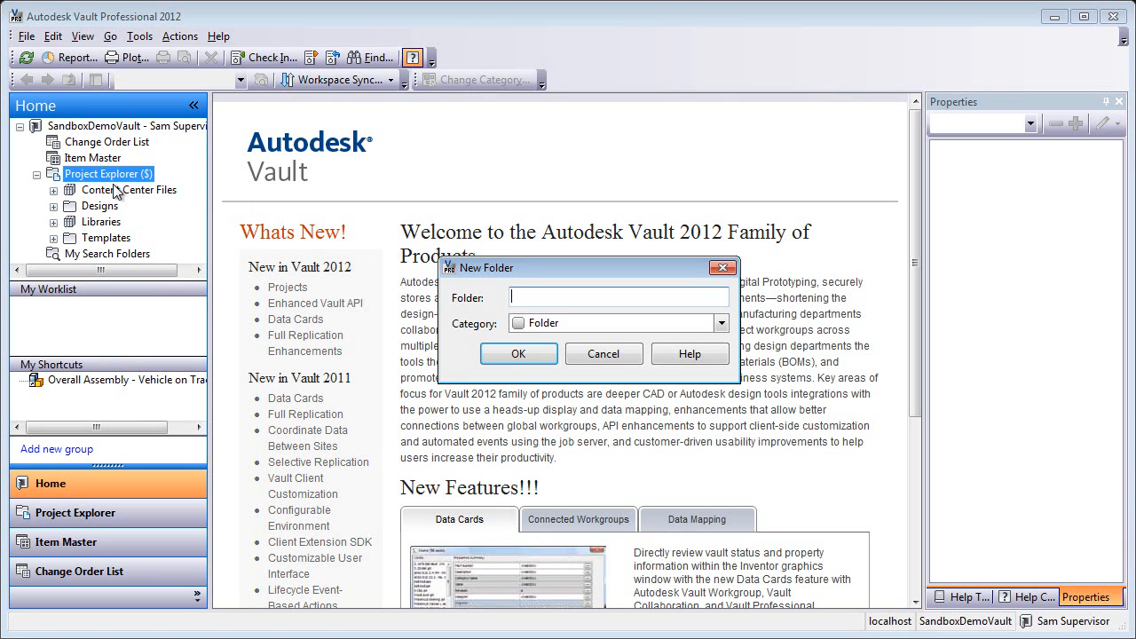
pyautogui.write('Marku')
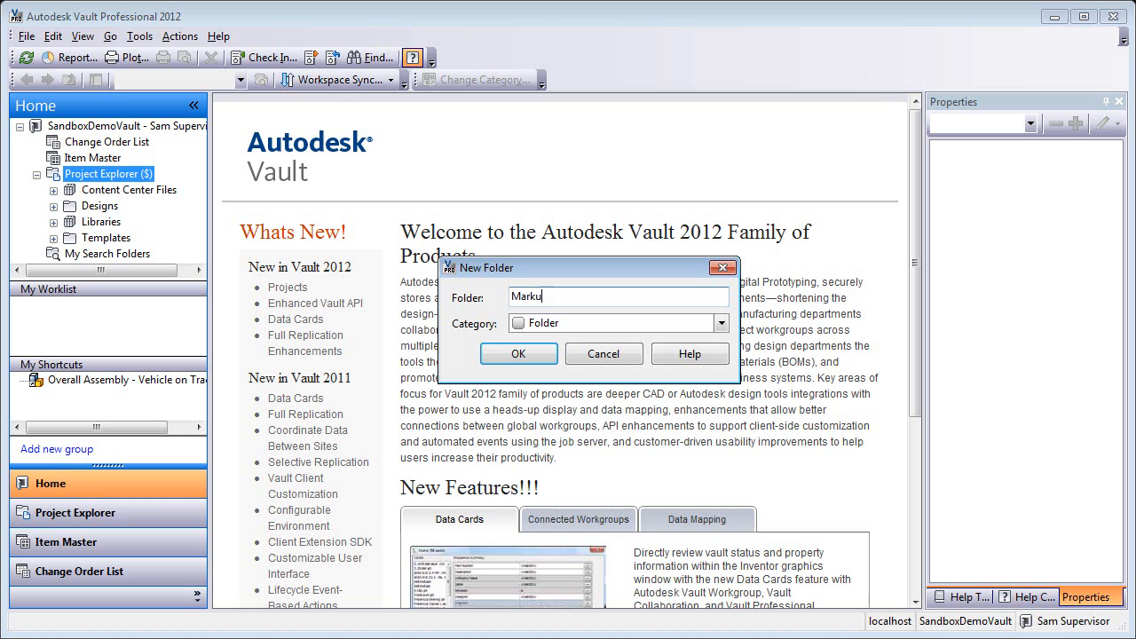
pyautogui.write('ps')
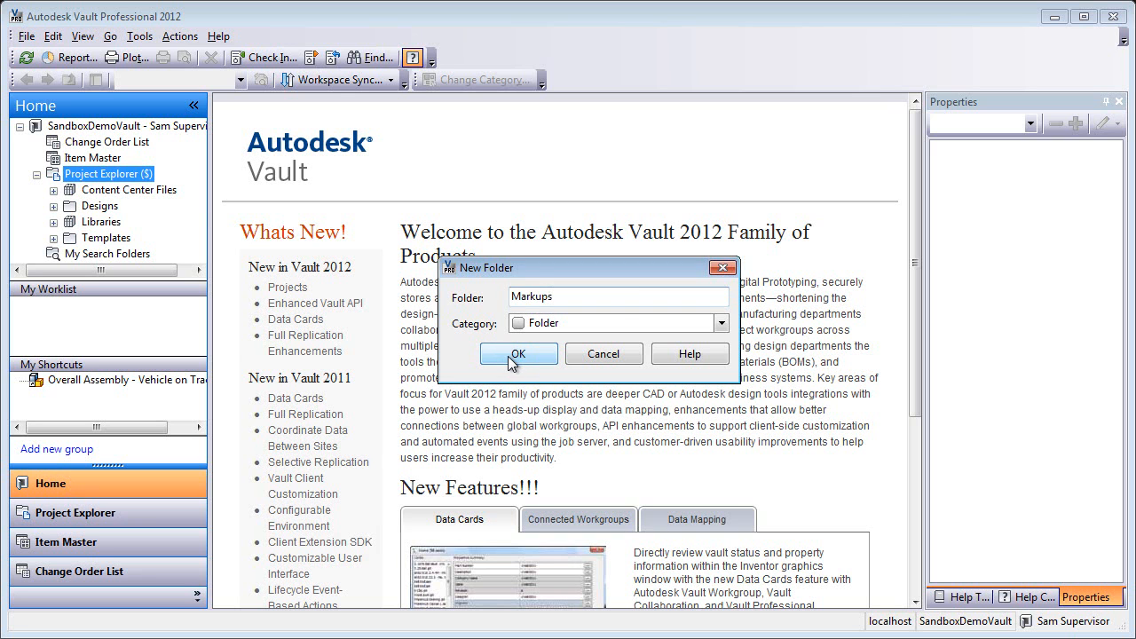
pyautogui.click(518, 353)
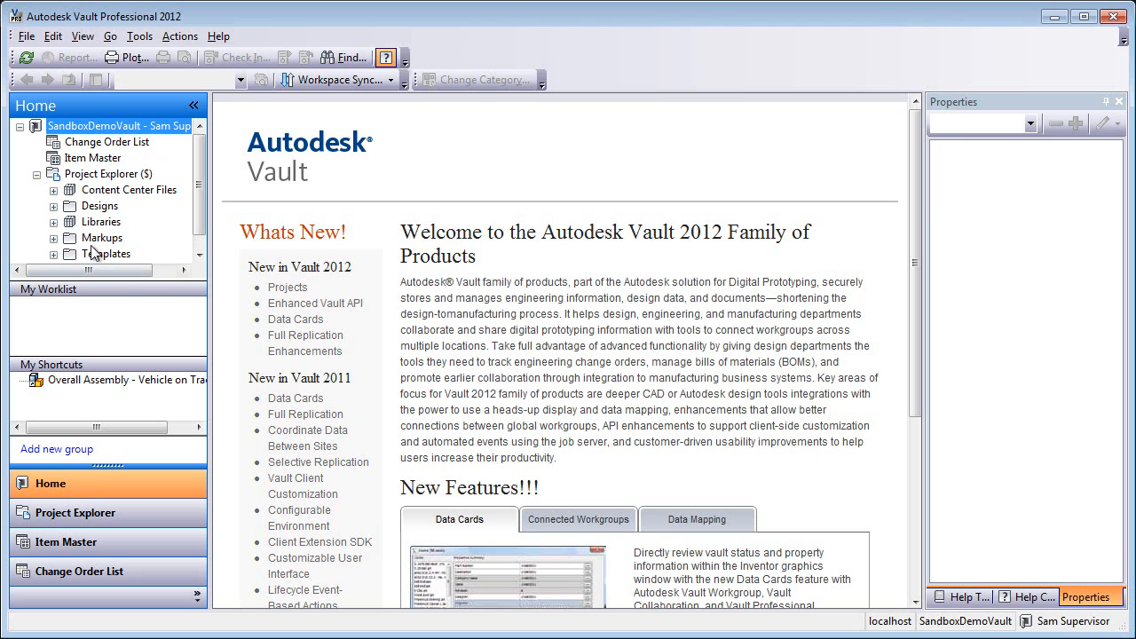
# Add 'Markup-Vehicle not engaged on track.dwf' from the Desktop into the Markups folder
pyautogui.rightClick(106, 237)
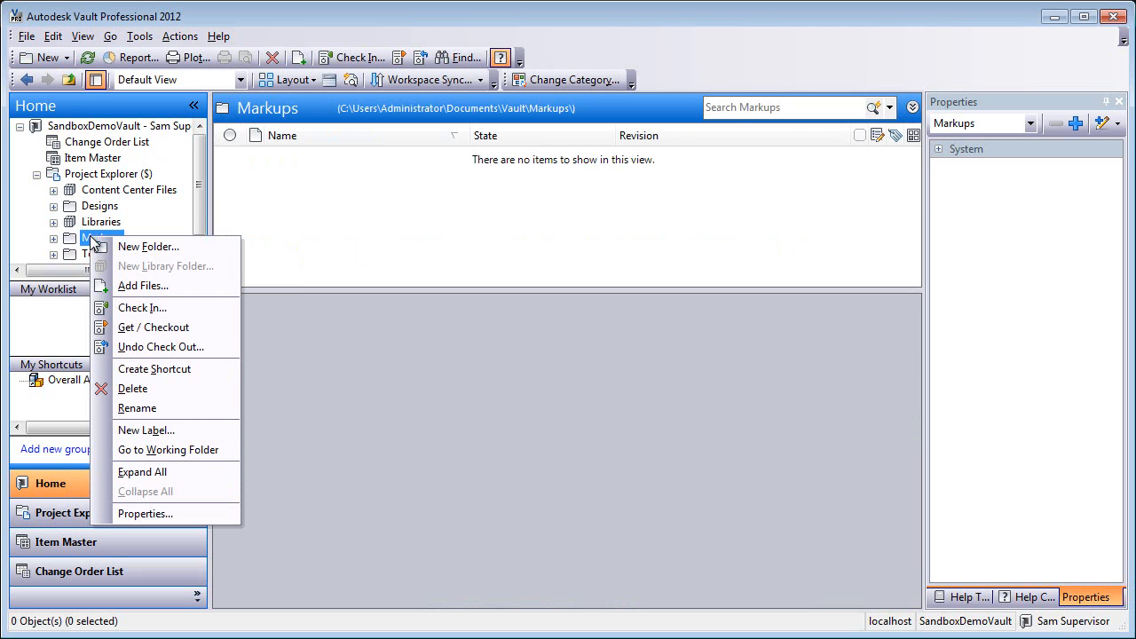
pyautogui.click(143, 284)
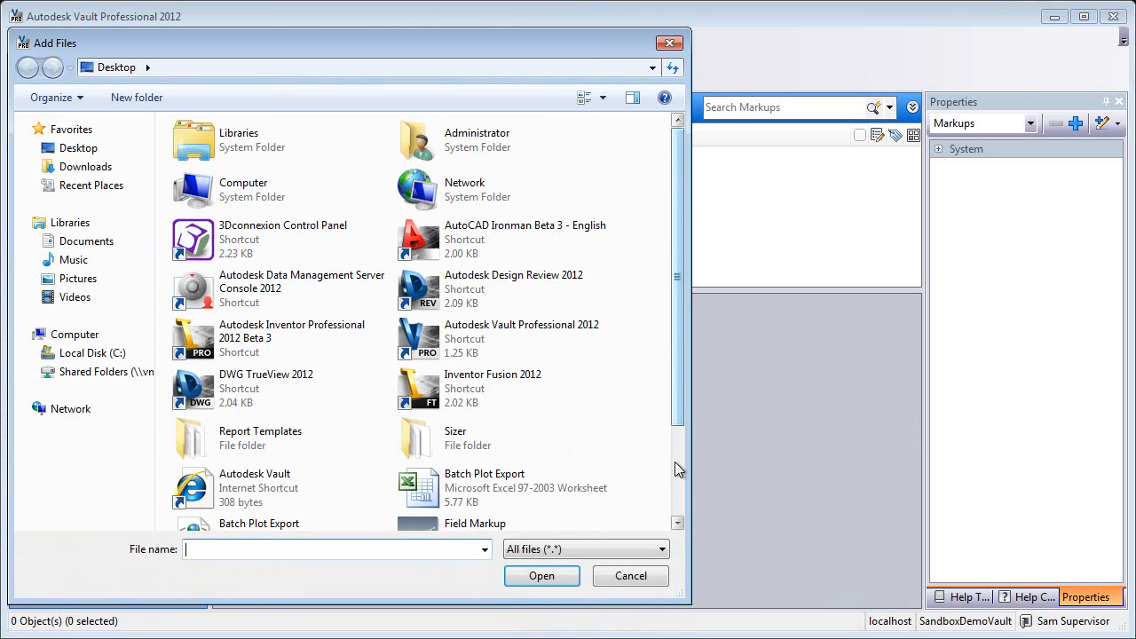
pyautogui.scroll(-3)
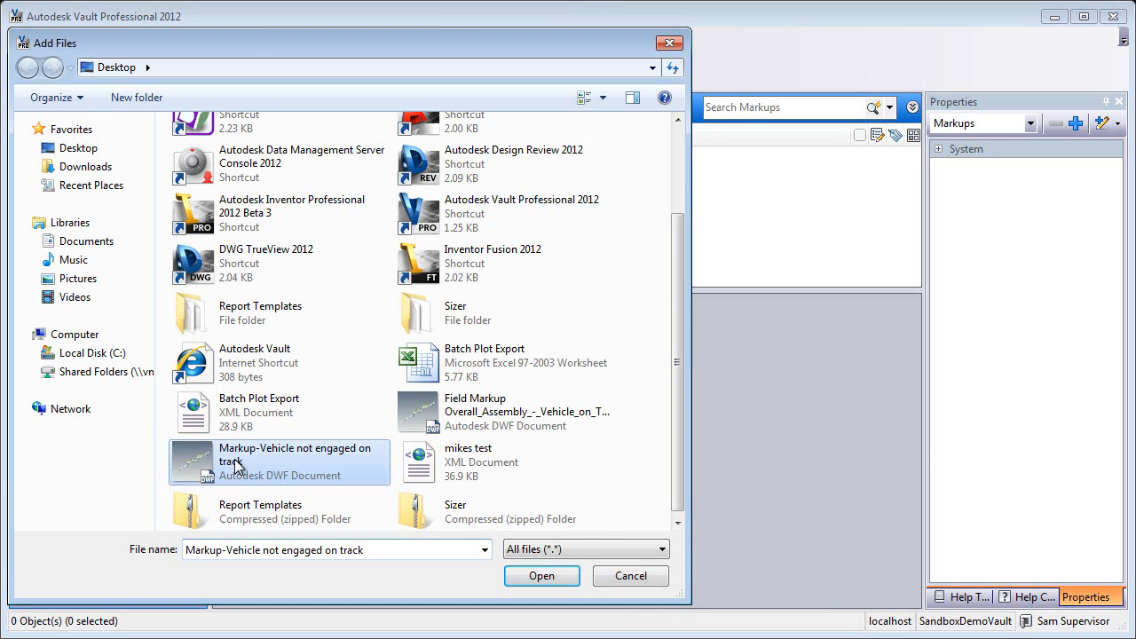
pyautogui.click(541, 576)
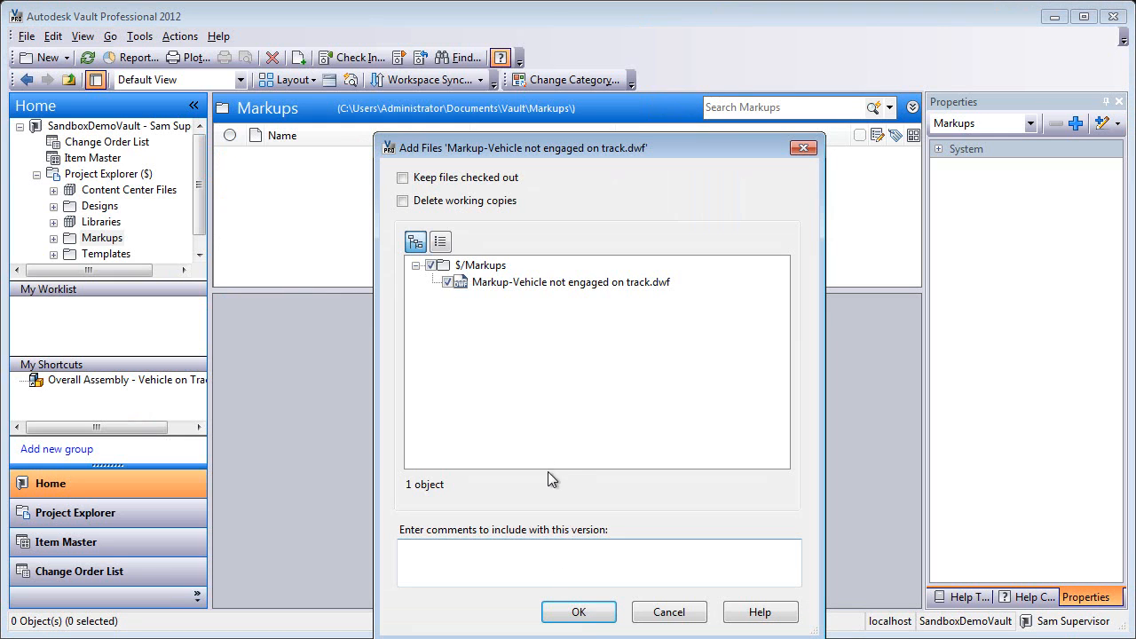
pyautogui.click(577, 612)
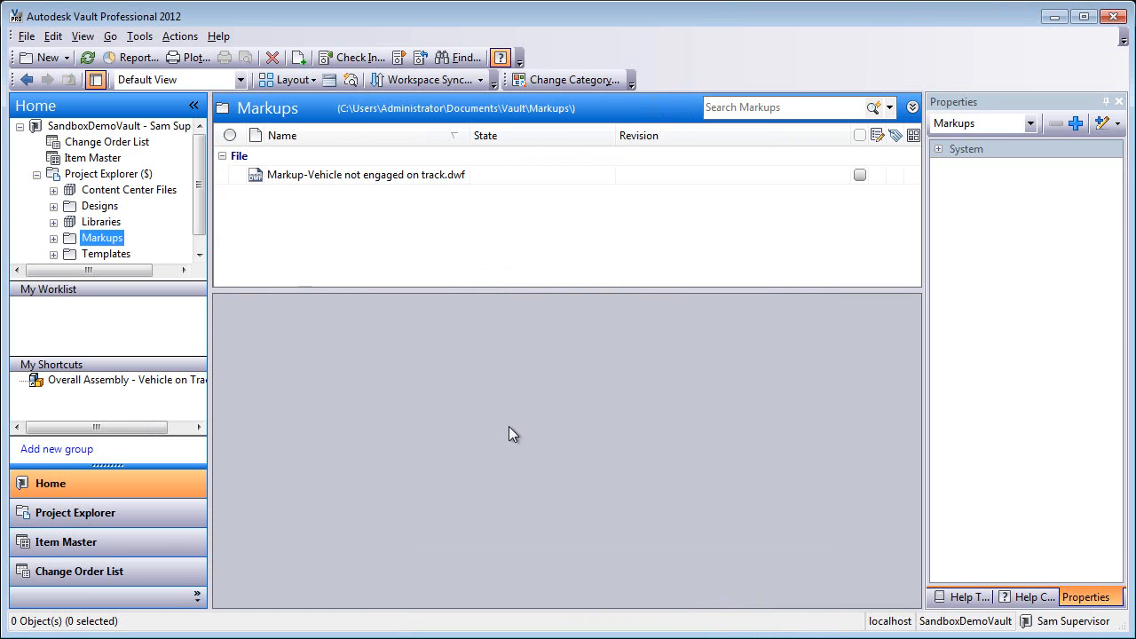
# Select the markup DWF and show its Version 1 preview
pyautogui.click(364, 175)
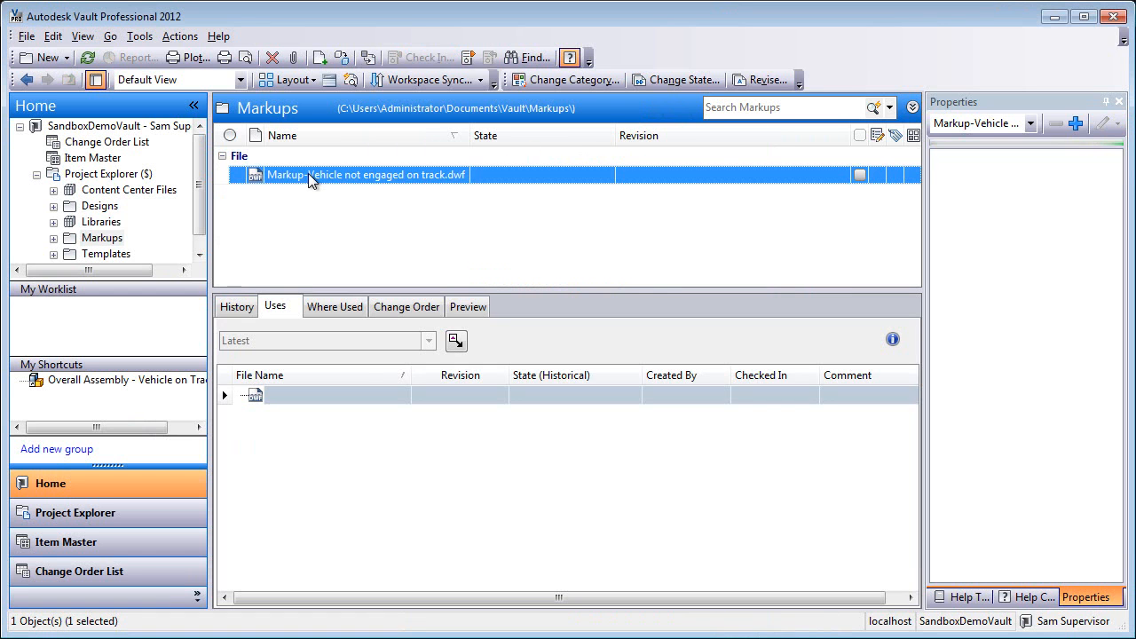
pyautogui.click(468, 307)
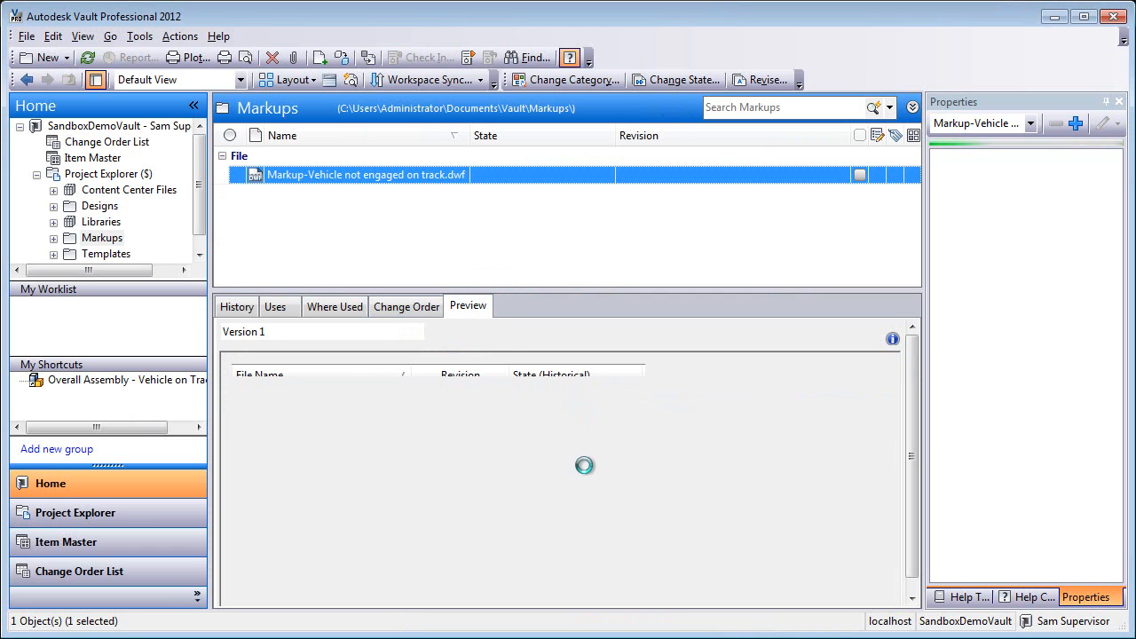